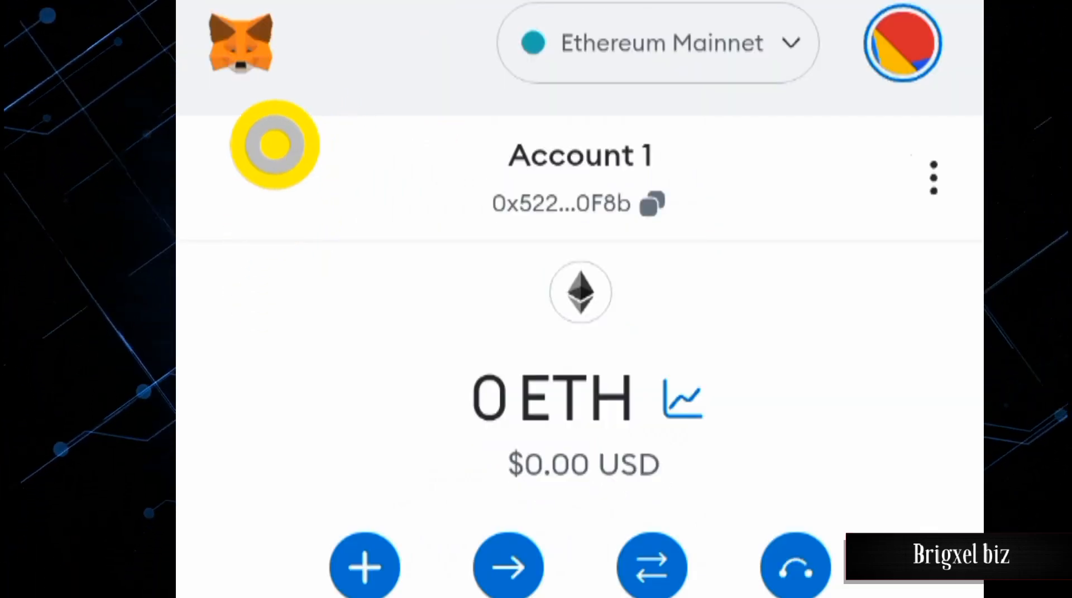
pyautogui.moveTo(765, 117)
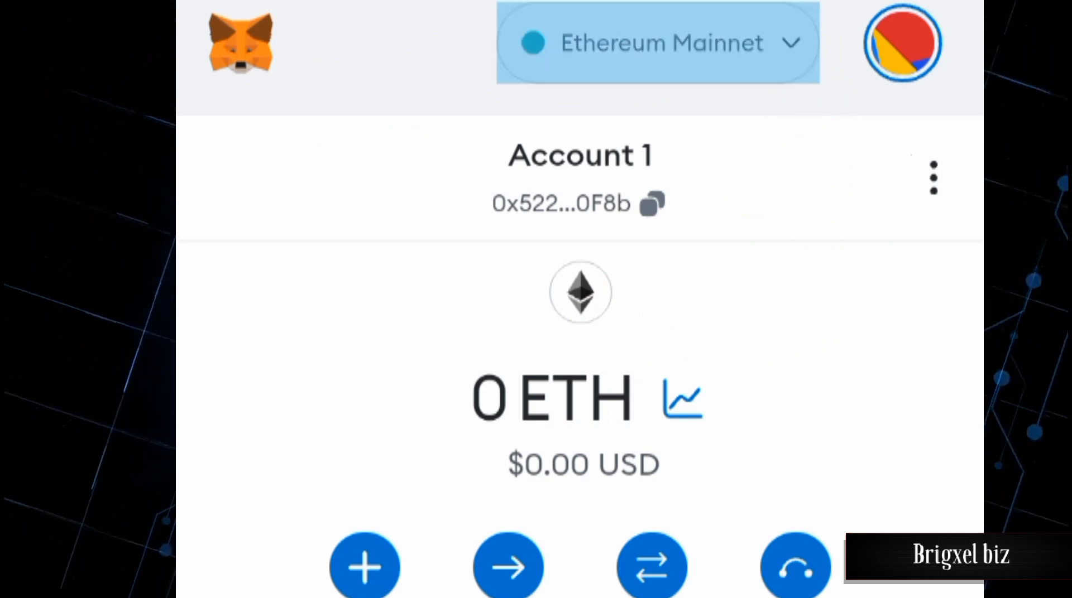
# Open the Ethereum Mainnet network dropdown to show the Networks list.
pyautogui.click(657, 42)
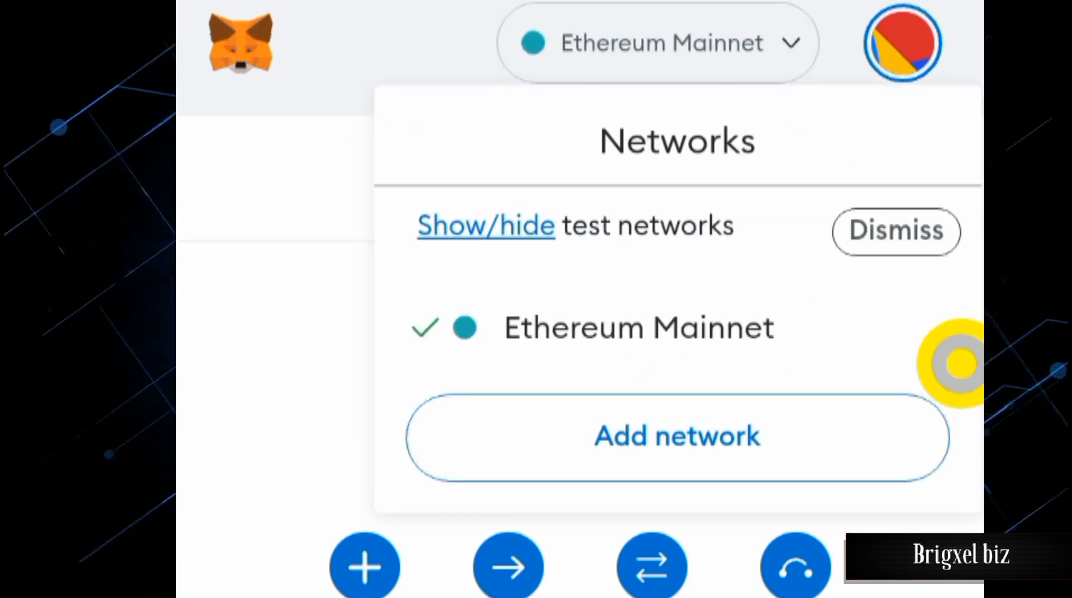
pyautogui.click(676, 436)
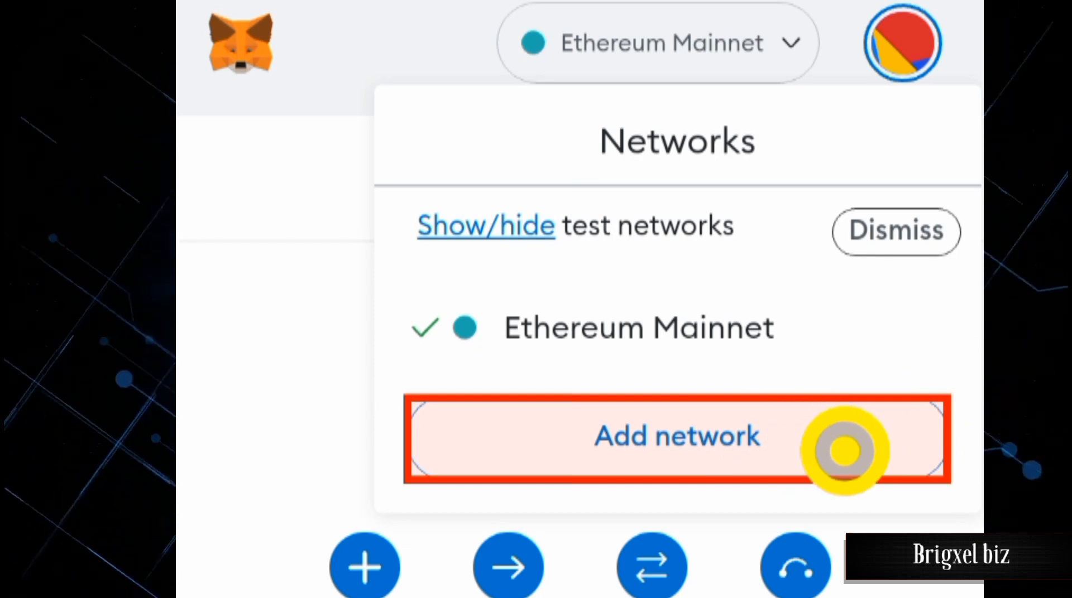
# Choose Add network and scroll through popular networks to 'Add a network manually'.
pyautogui.click(676, 437)
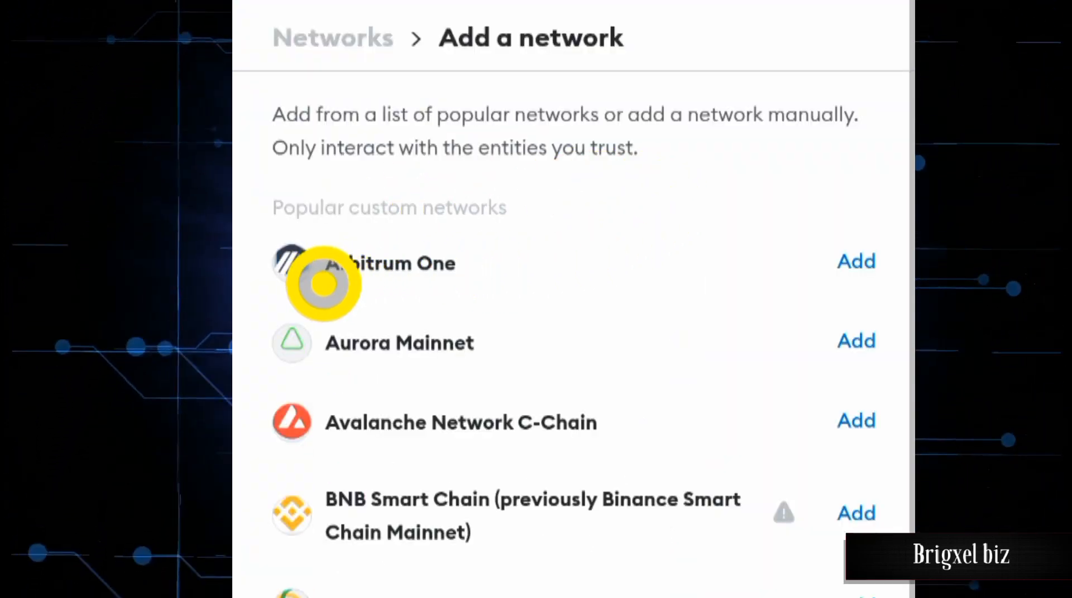
pyautogui.moveTo(658, 305)
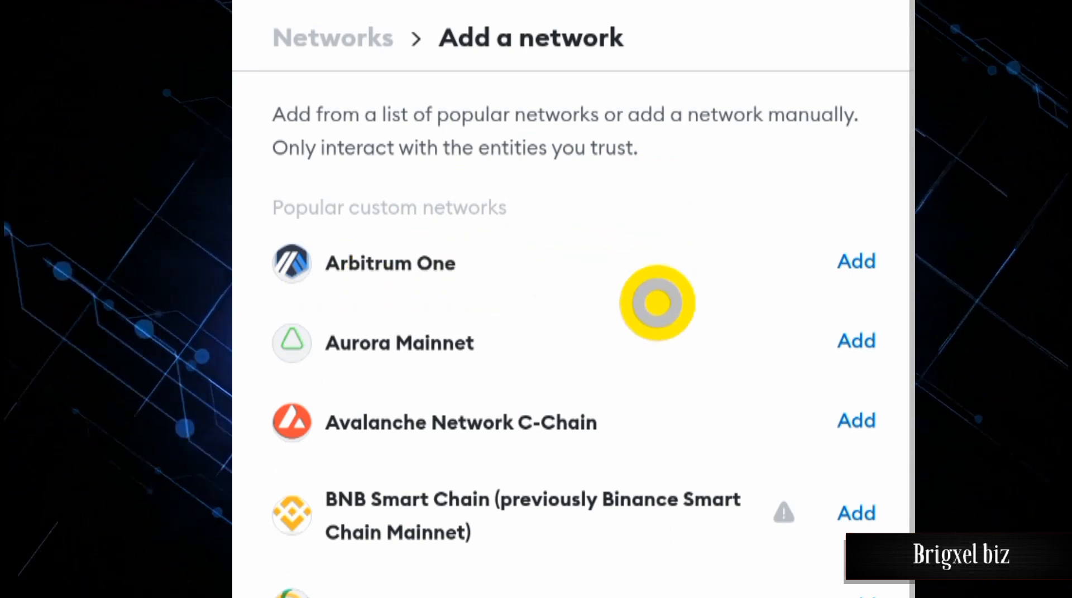
pyautogui.moveTo(581, 396)
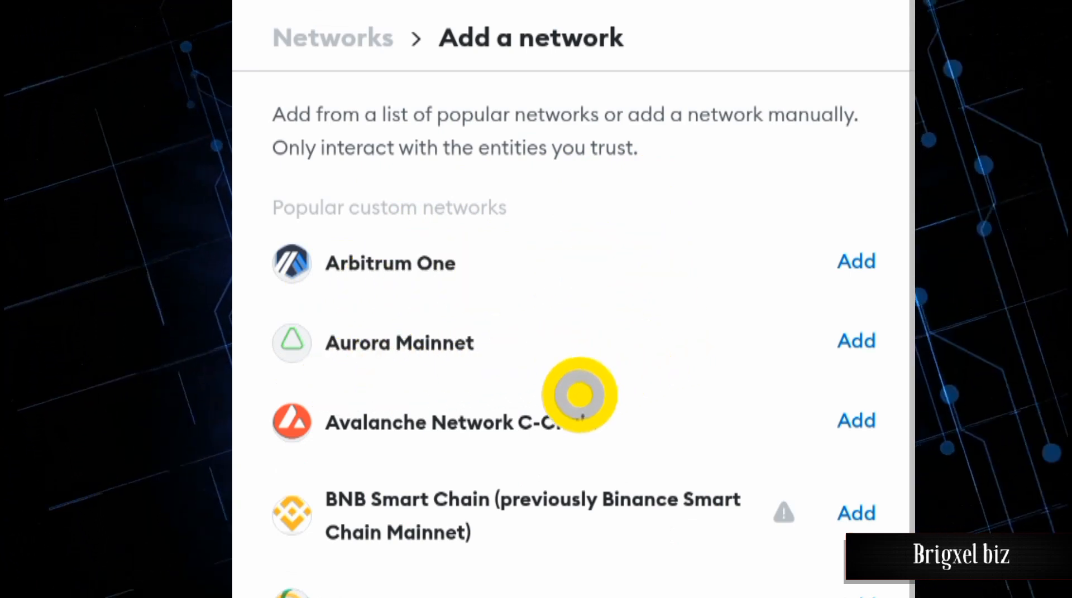
pyautogui.moveTo(407, 310)
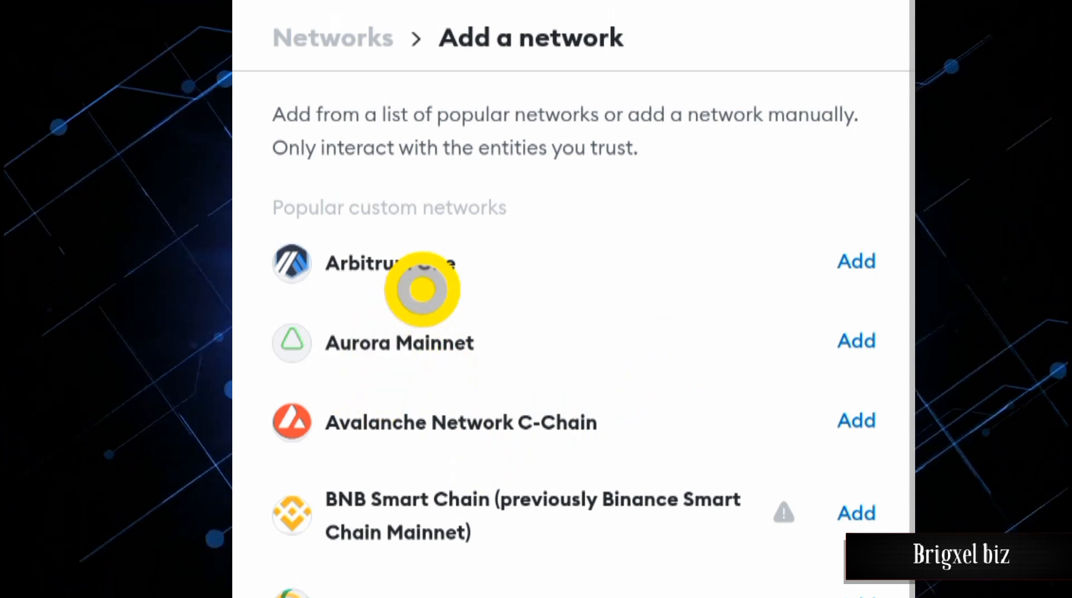
pyautogui.moveTo(418, 495)
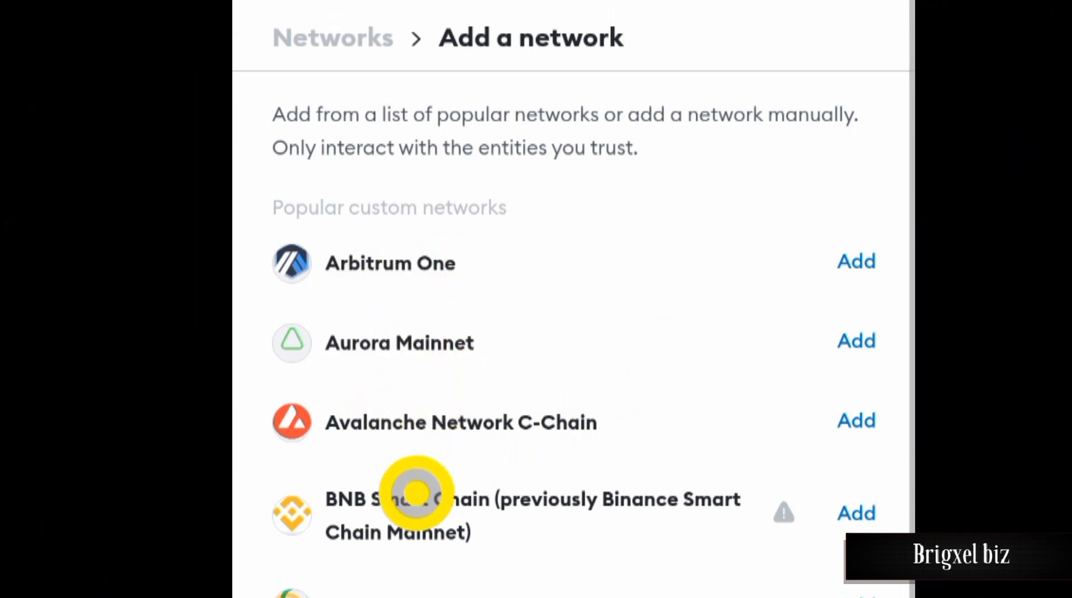
pyautogui.scroll(-3)
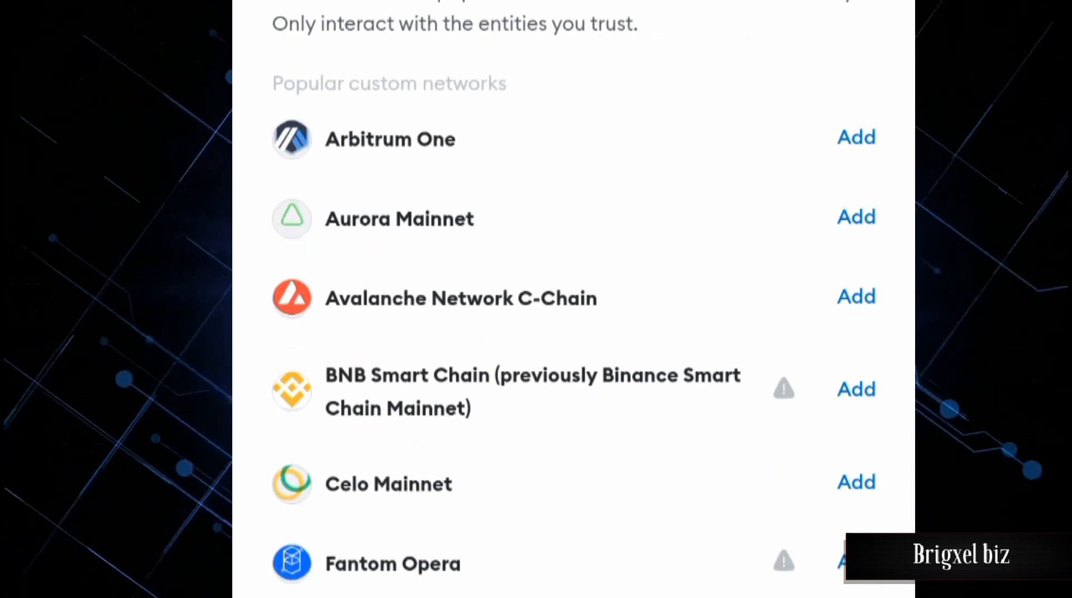
pyautogui.scroll(-3)
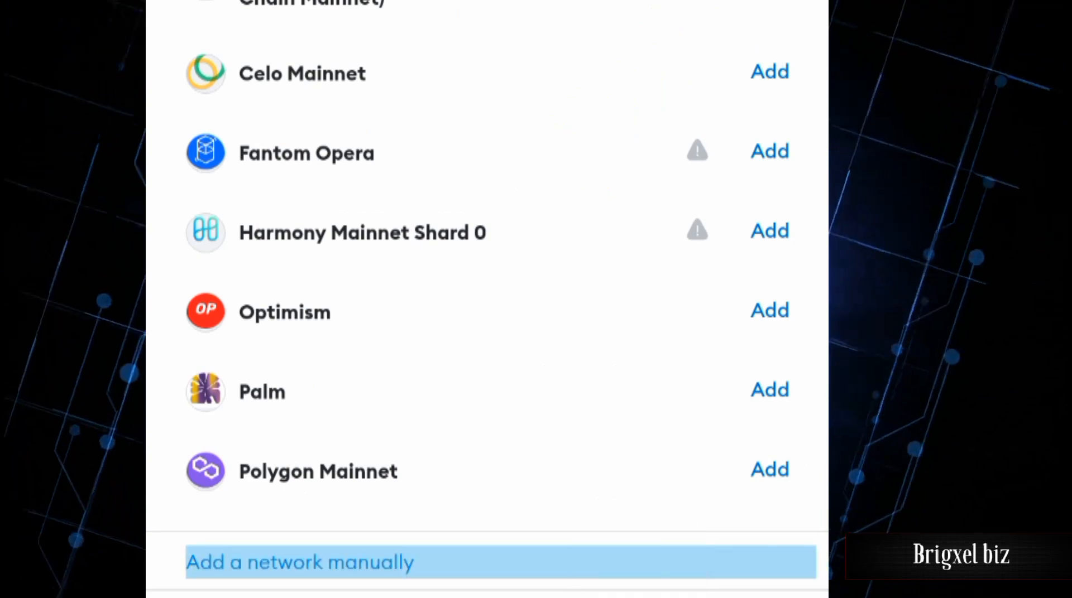
pyautogui.click(300, 562)
pyautogui.write('Pulsechain')
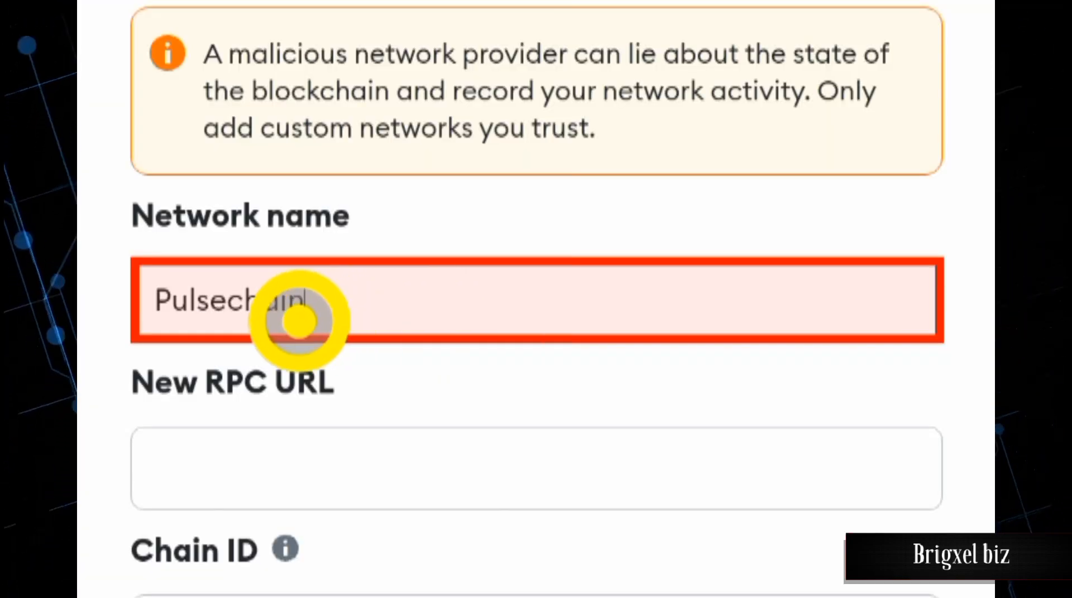
pyautogui.click(536, 469)
pyautogui.write('https://rpc.pulsechain.com')
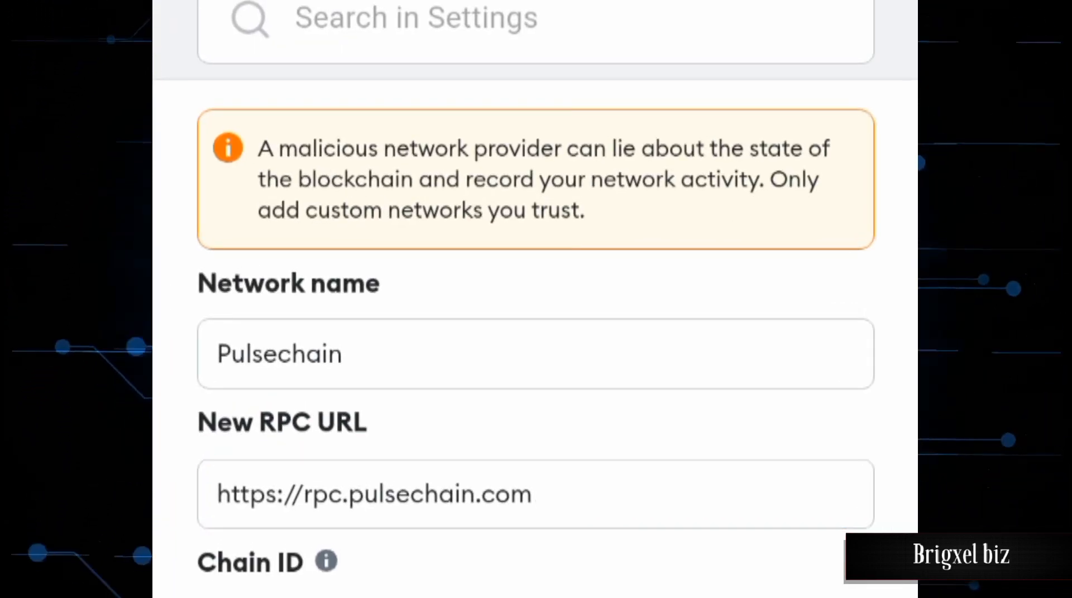
pyautogui.scroll(-3)
pyautogui.write('369')
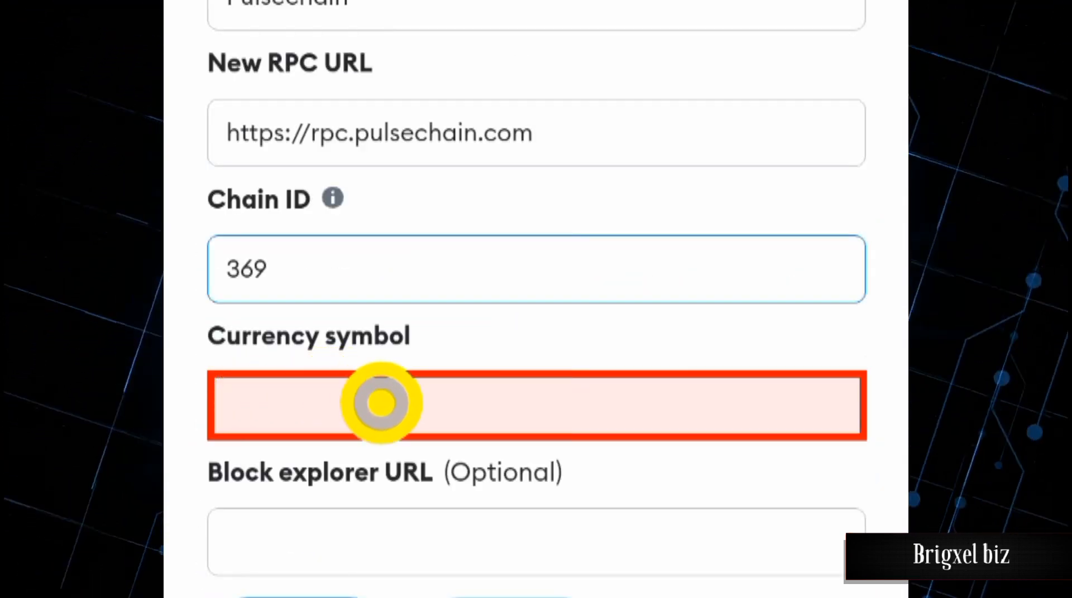
pyautogui.write('PLS')
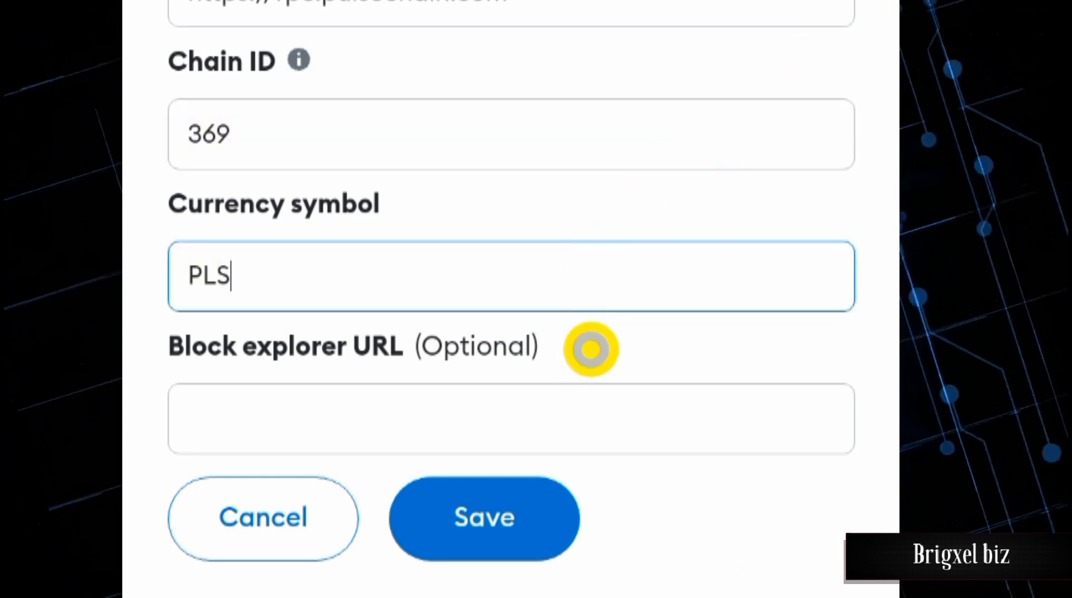
pyautogui.write('https://scan.pulsechain.com/')
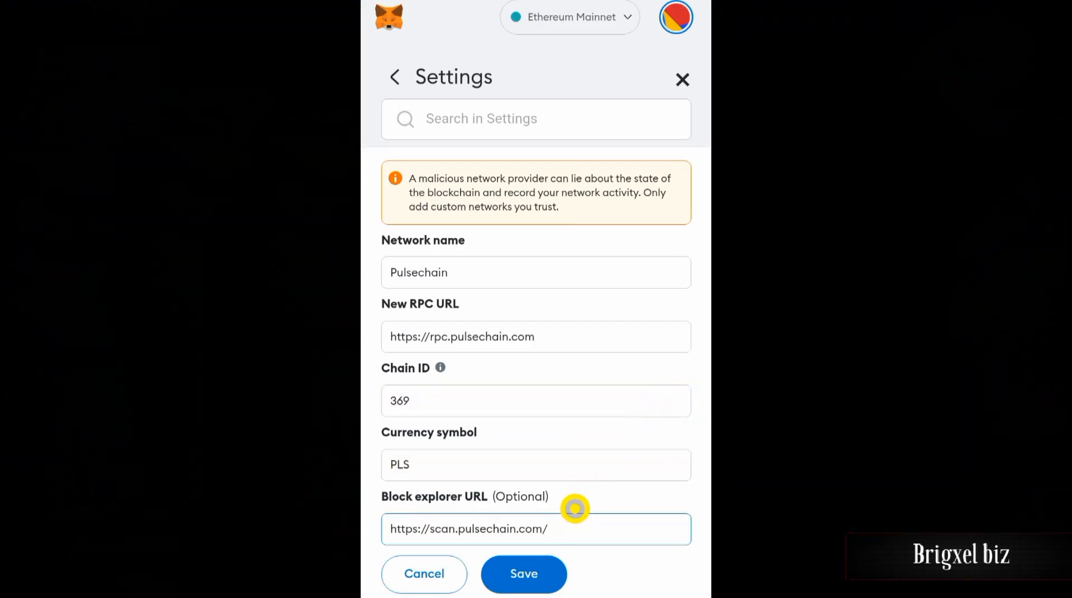
# Save Pulsechain and switch to it, showing a 0 PLS balance.
pyautogui.click(523, 574)
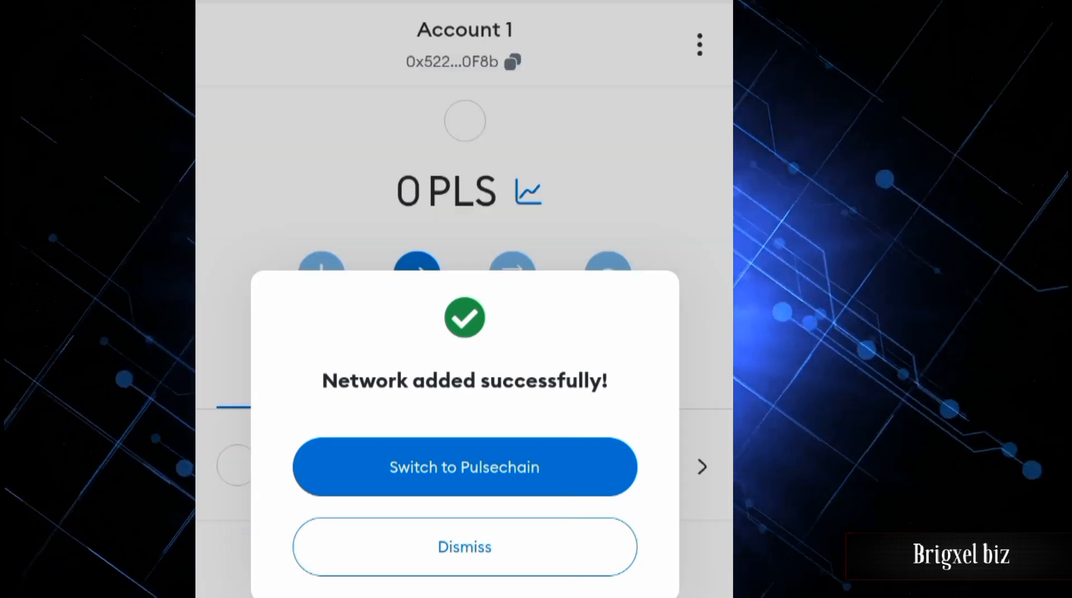
pyautogui.click(464, 467)
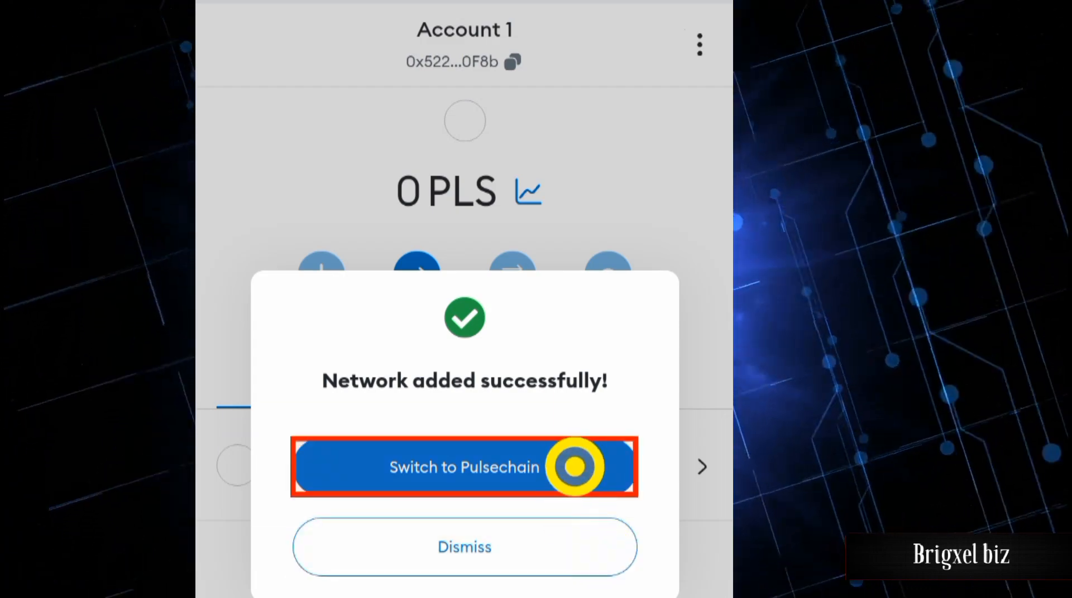
pyautogui.click(464, 467)
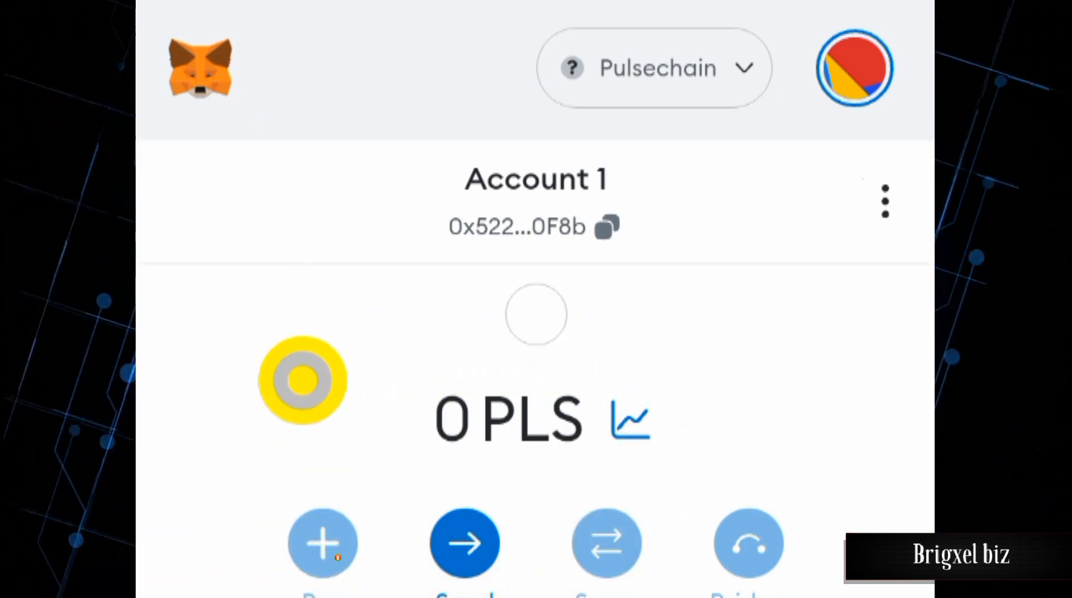
# Open PulseChain Explorer's navigation menu and expand Tokens to show All and PLS.
pyautogui.click(465, 543)
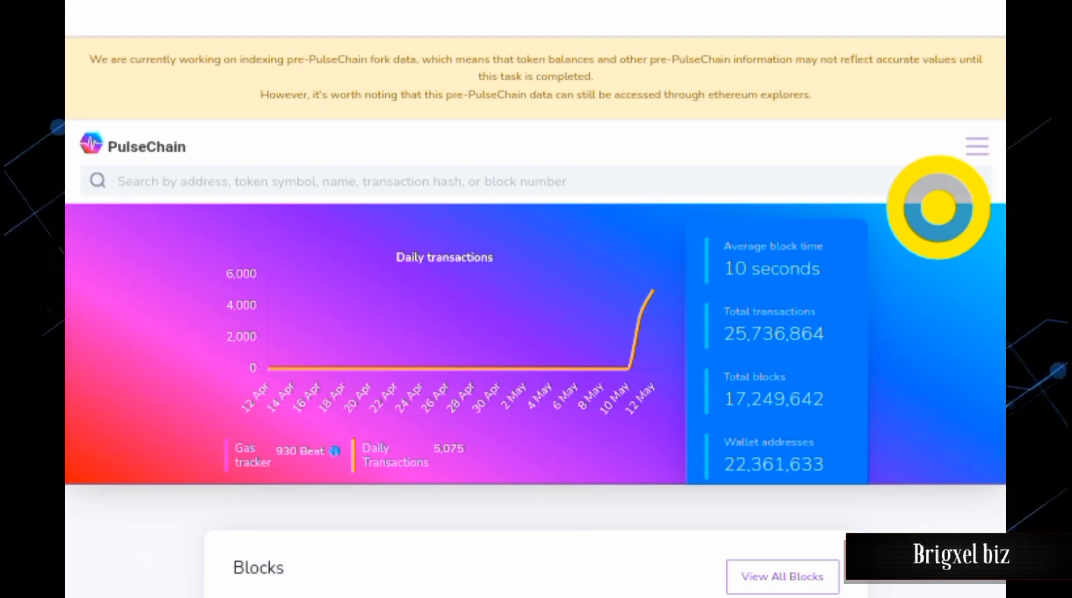
pyautogui.click(976, 145)
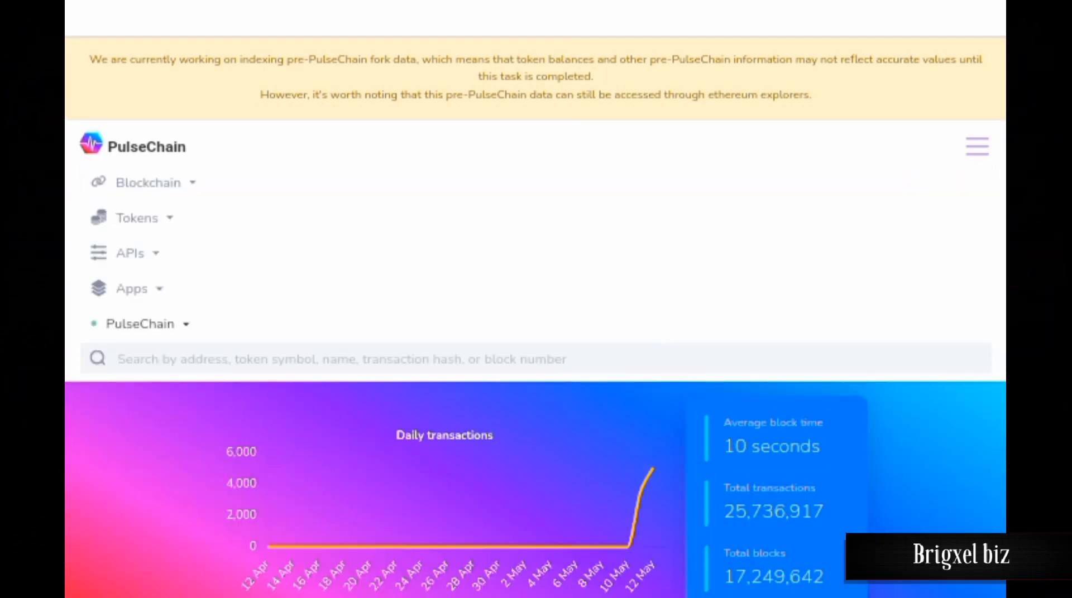
pyautogui.click(233, 228)
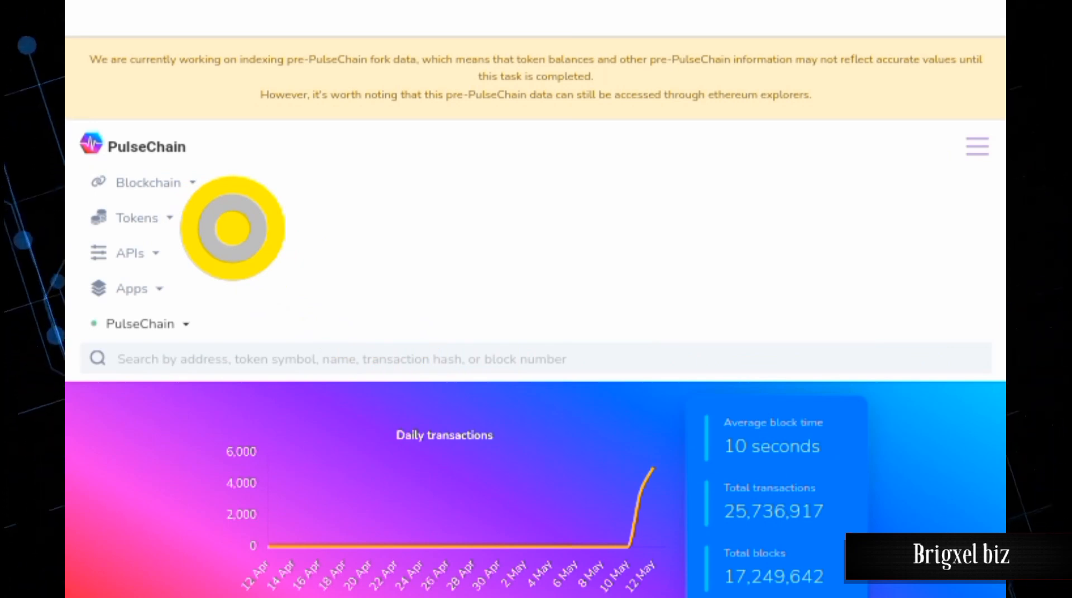
pyautogui.click(137, 218)
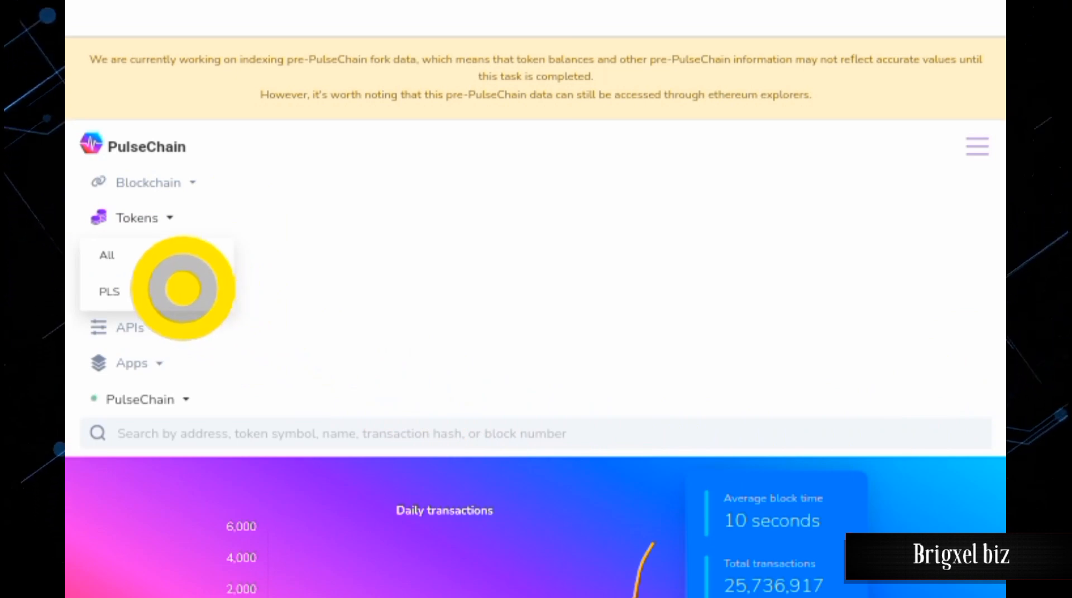
pyautogui.moveTo(550, 363)
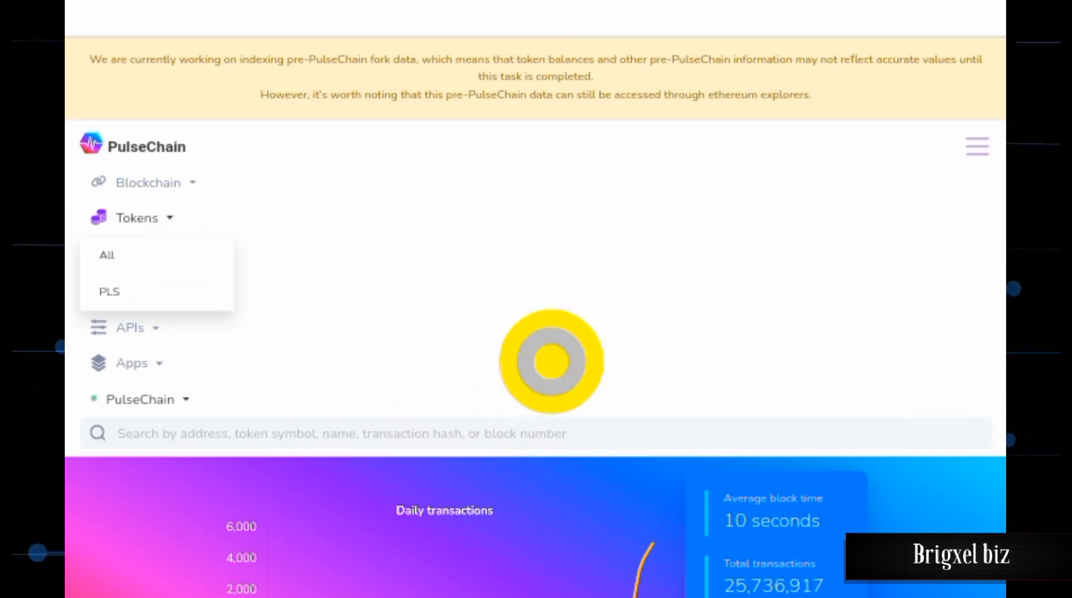
# Copy the PulseX (PLSX) contract address from its token page, then return to MetaMask.
pyautogui.click(107, 255)
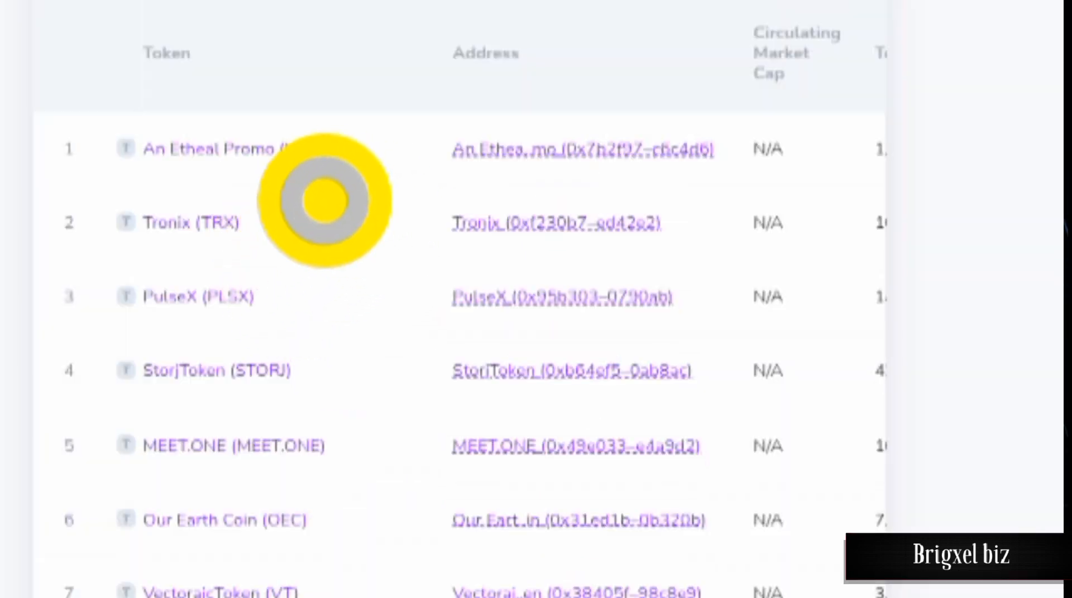
pyautogui.moveTo(311, 318)
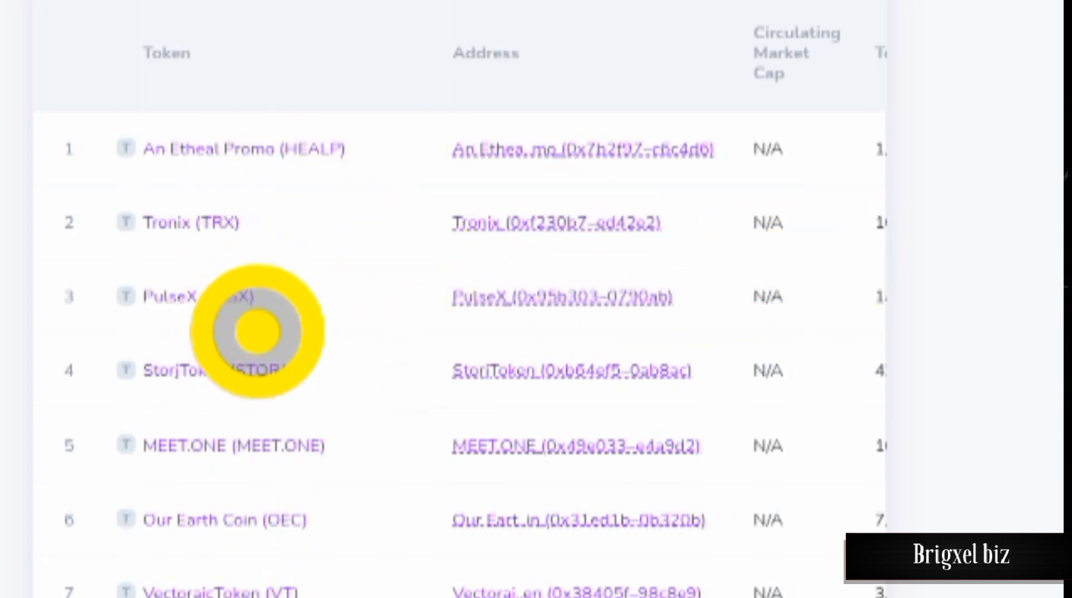
pyautogui.click(175, 297)
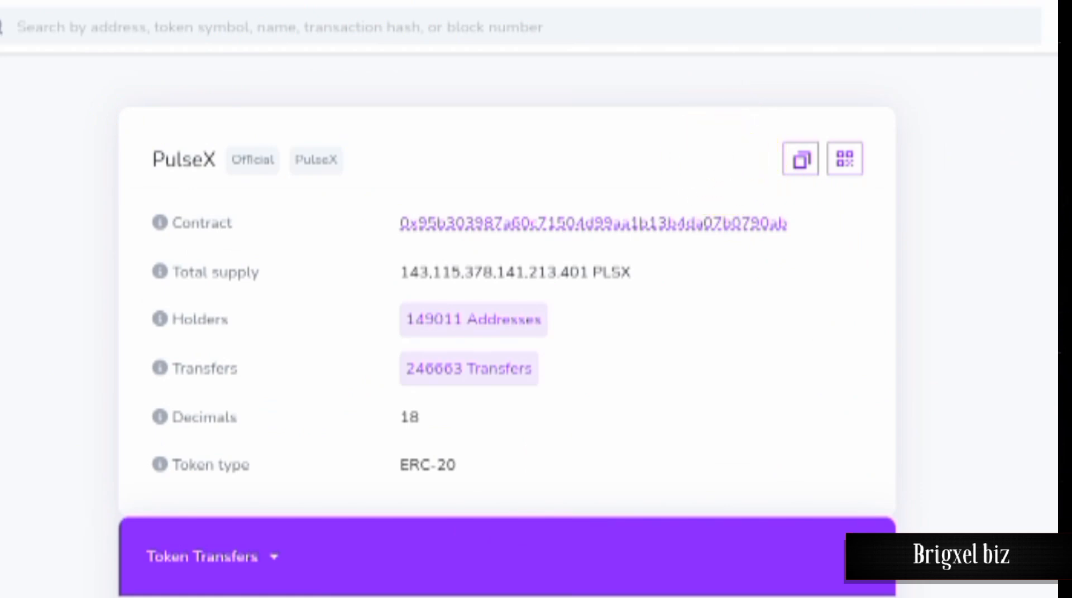
pyautogui.click(800, 159)
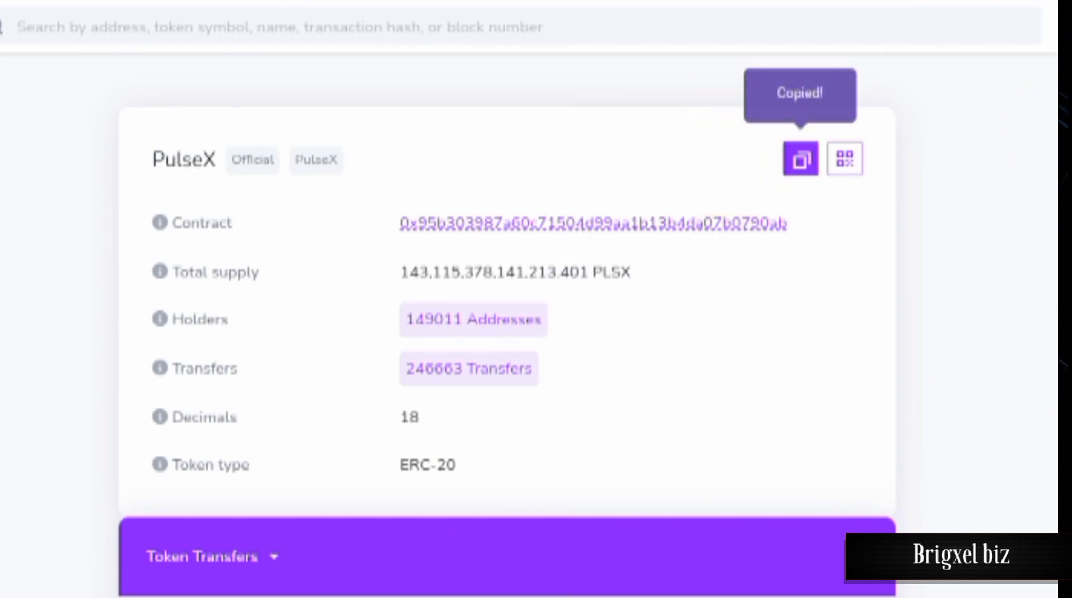
pyautogui.scroll(-3)
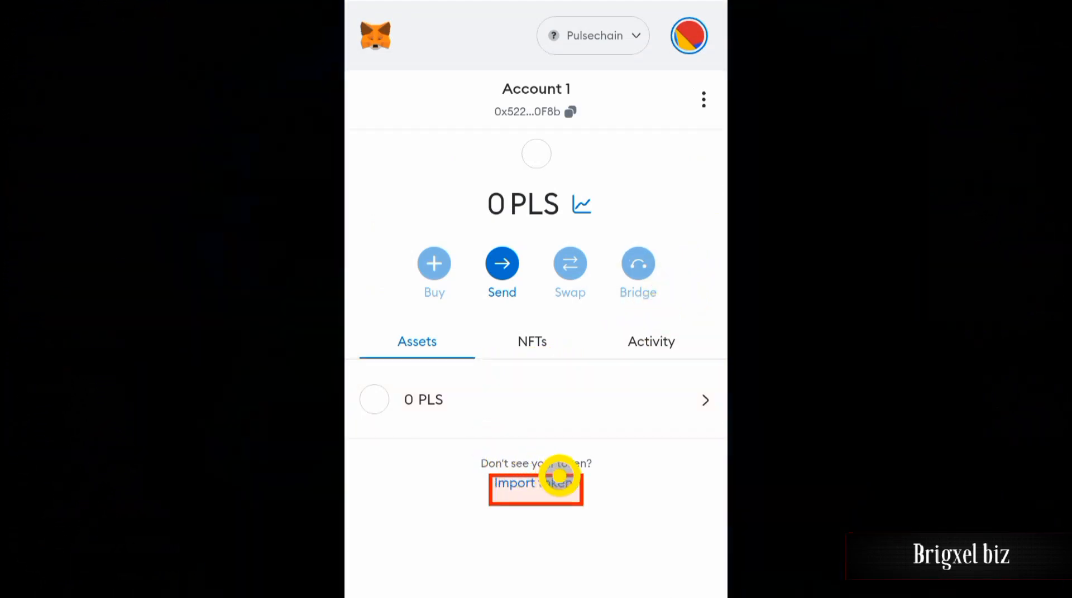
# Paste the PulseX contract address into MetaMask's custom Import tokens form.
pyautogui.click(535, 483)
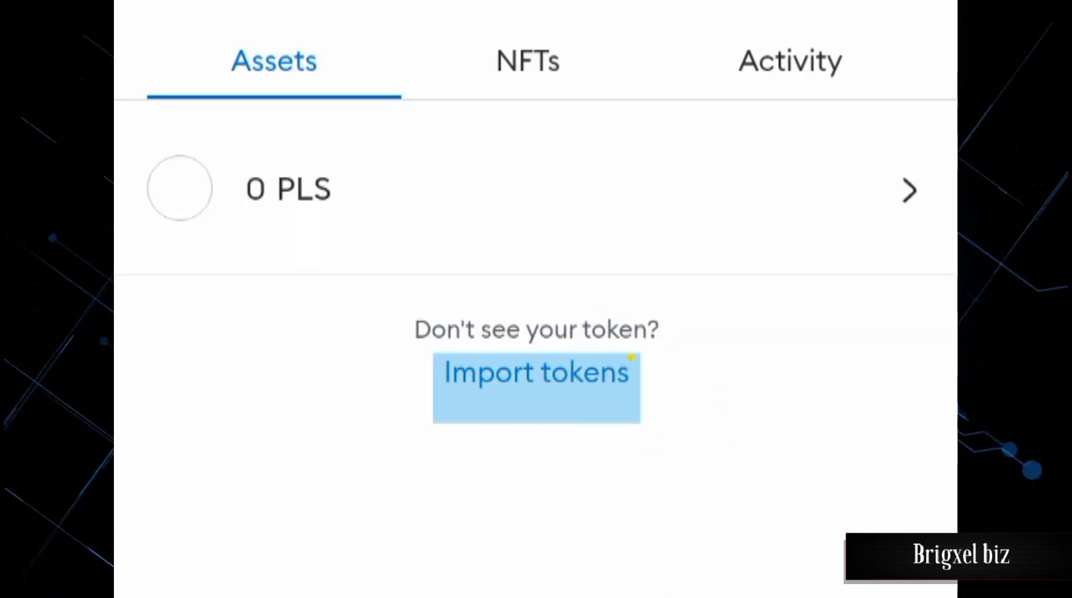
pyautogui.click(536, 372)
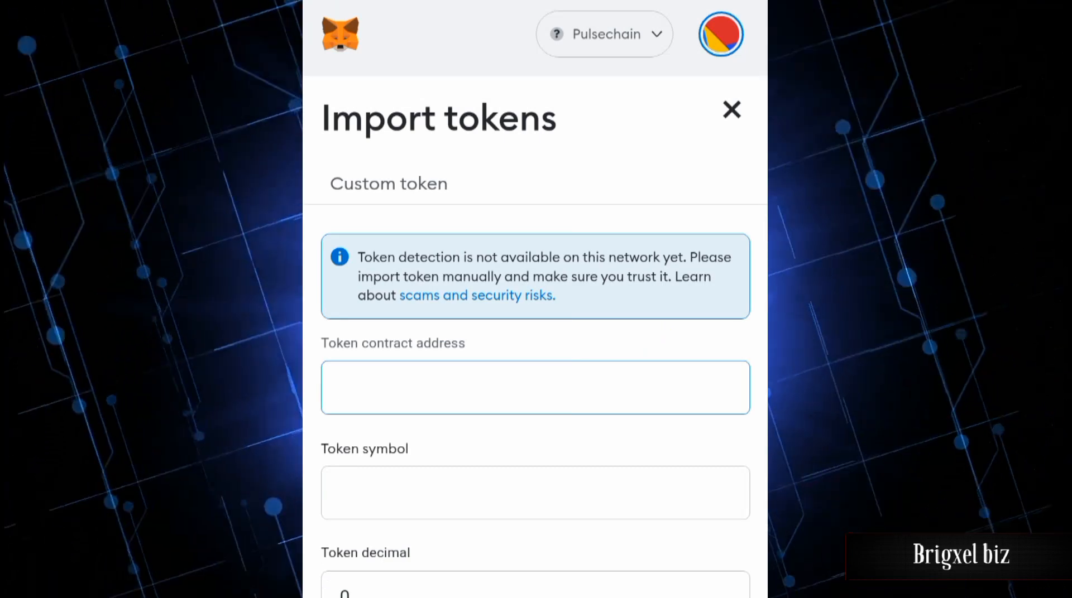
pyautogui.scroll(-3)
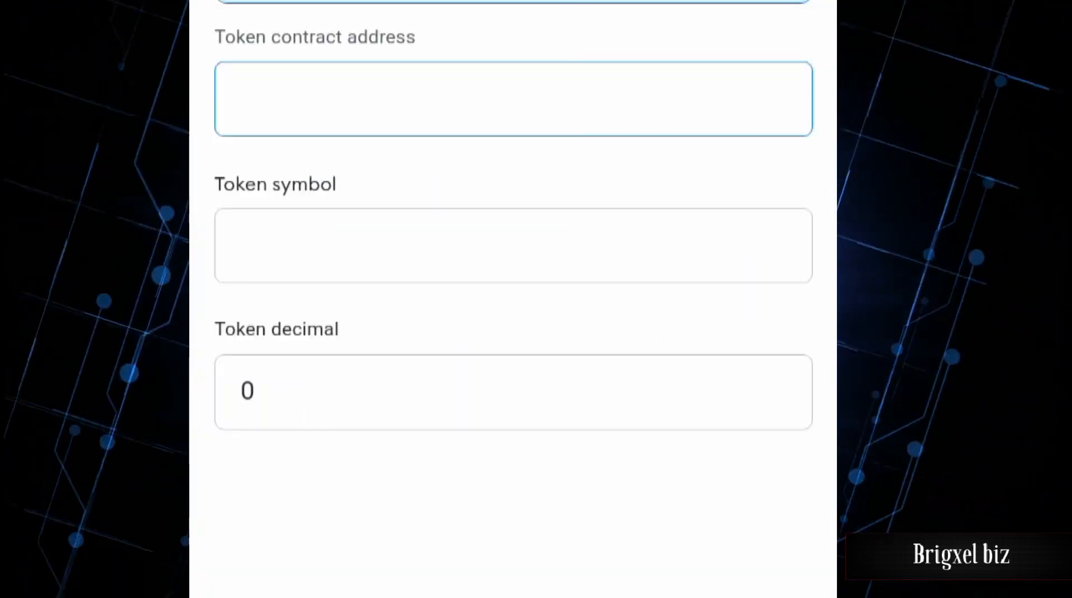
pyautogui.click(407, 98)
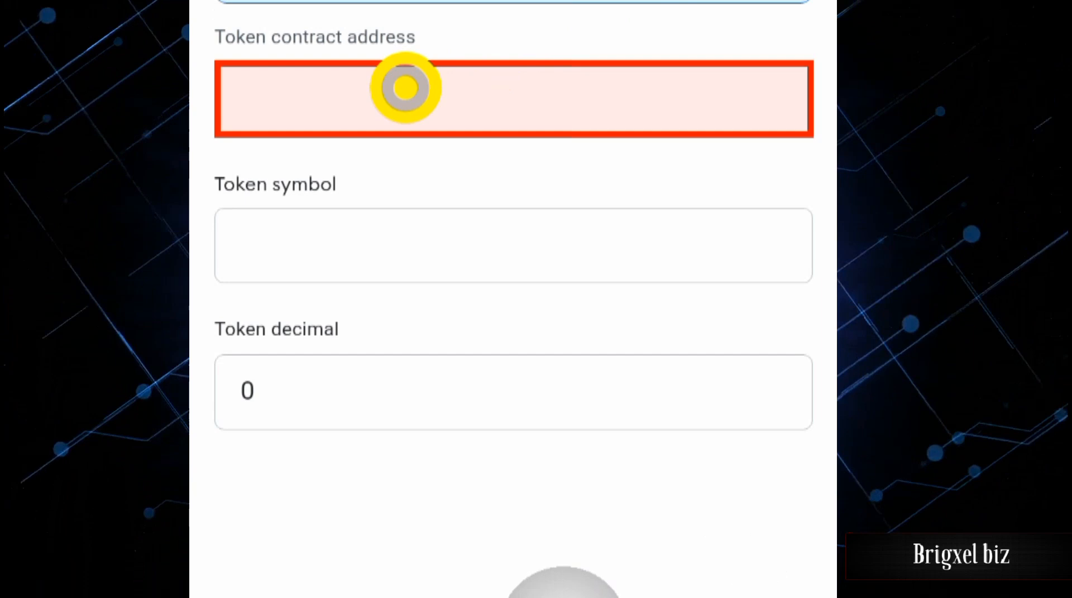
pyautogui.click(407, 89)
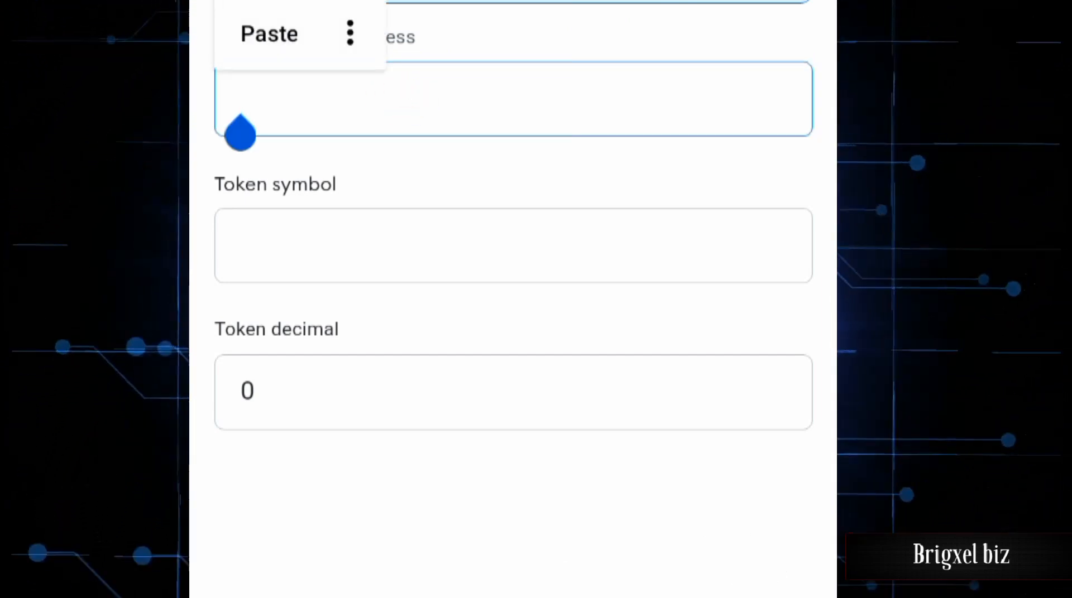
pyautogui.click(268, 33)
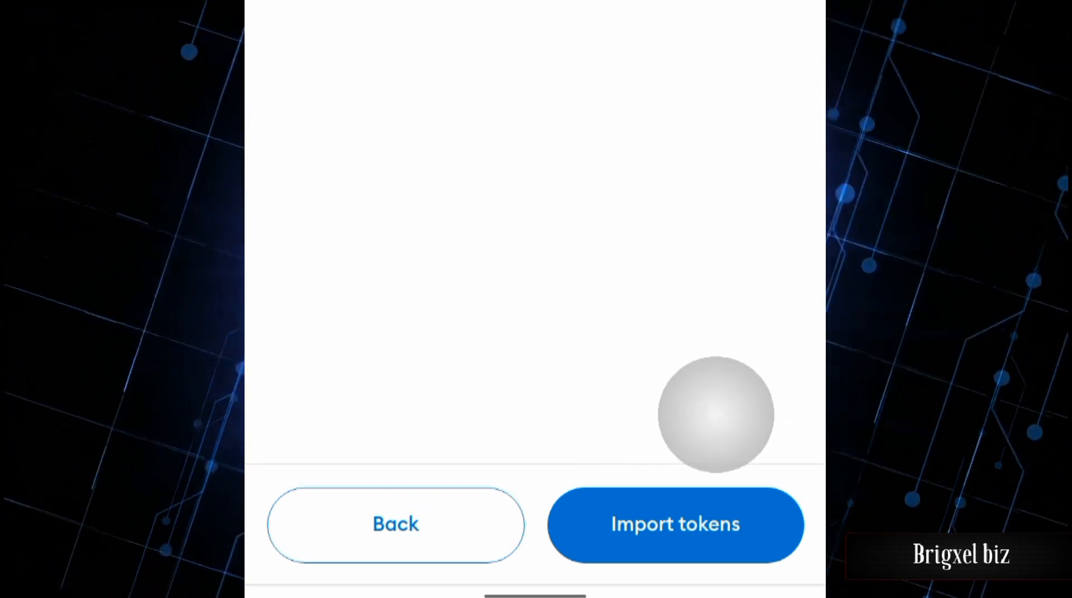
# Import PLSX and open its page showing a 0 PLSX balance.
pyautogui.click(675, 525)
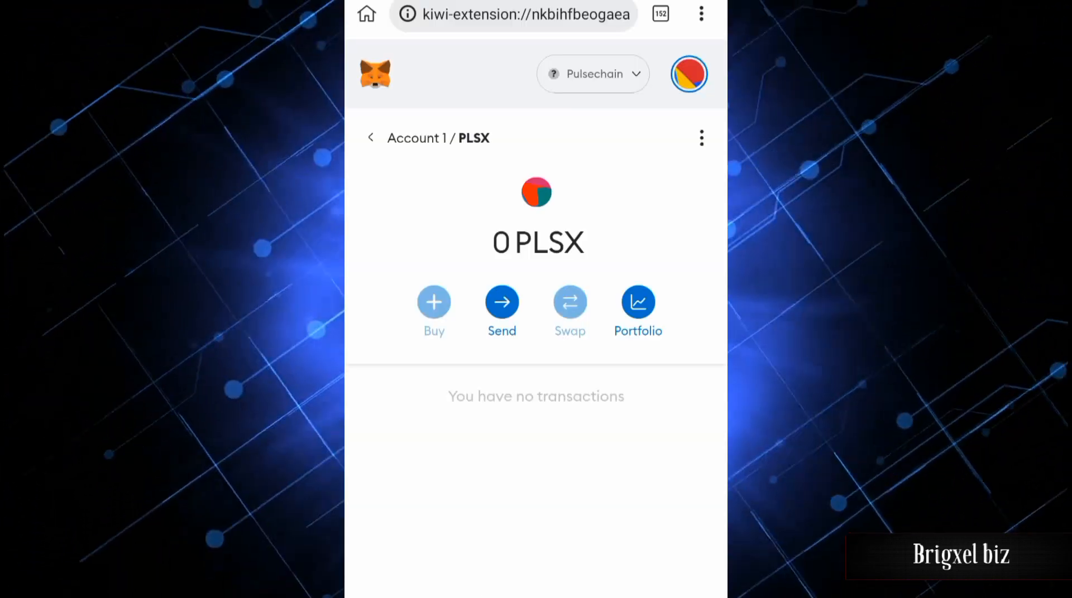
pyautogui.click(591, 236)
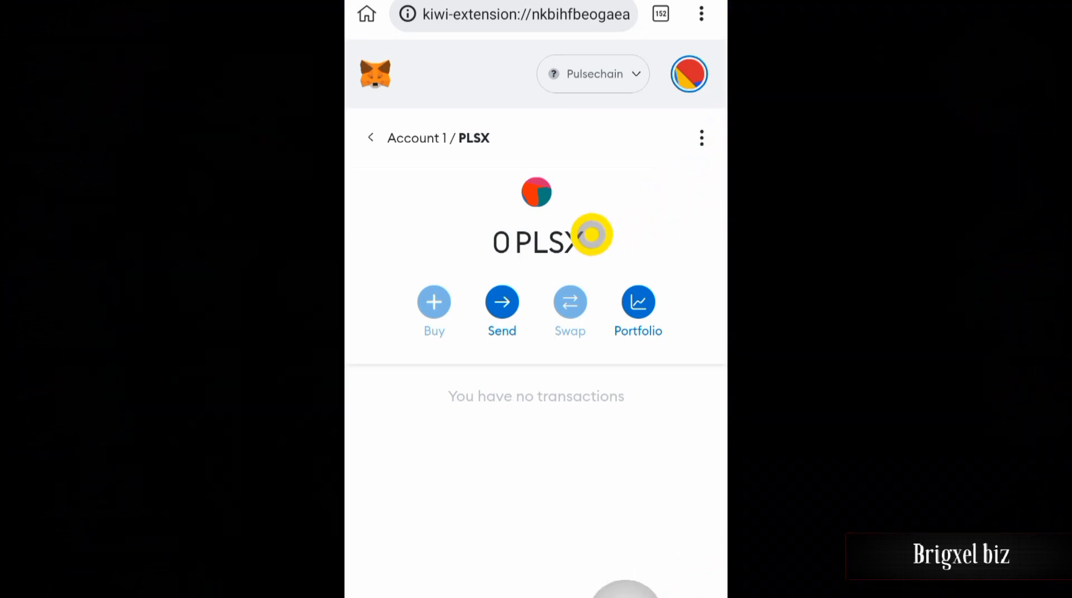